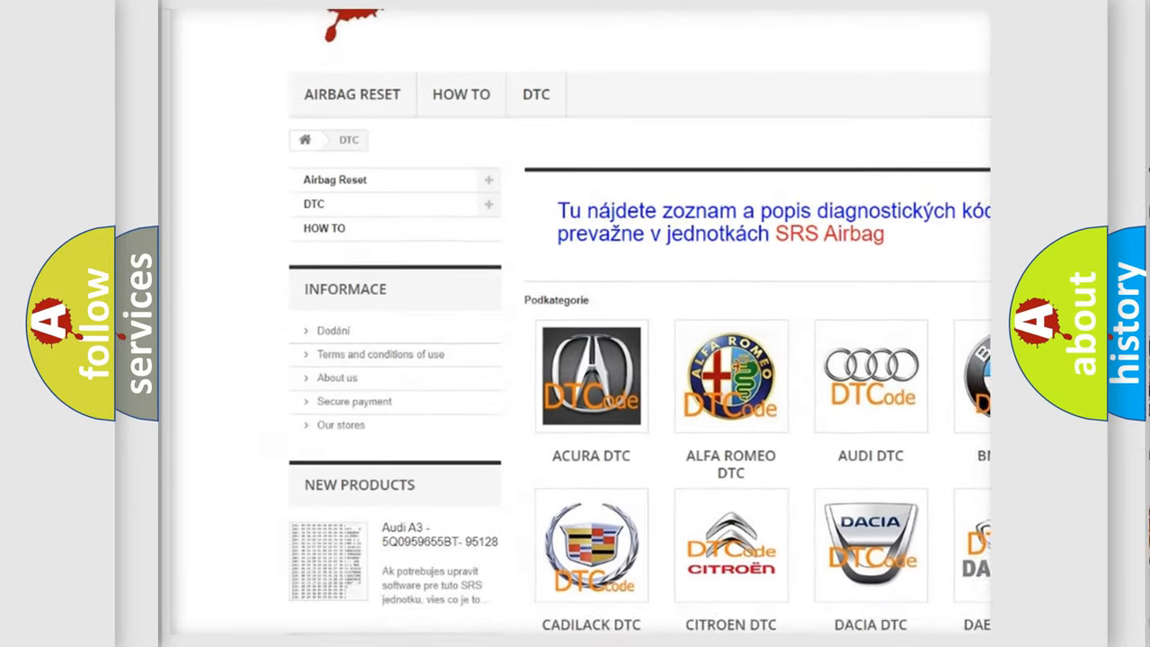
{"action": "scroll", "scroll_direction": "down", "scroll_amount": 3}
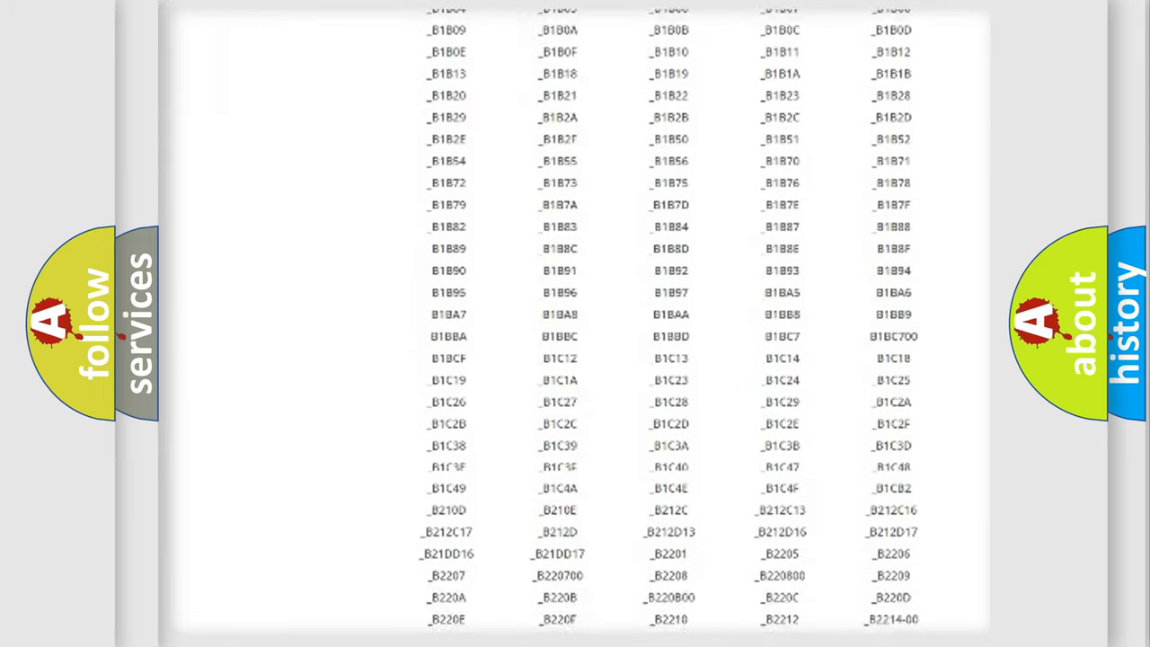
{"action": "scroll", "scroll_direction": "down", "scroll_amount": 3}
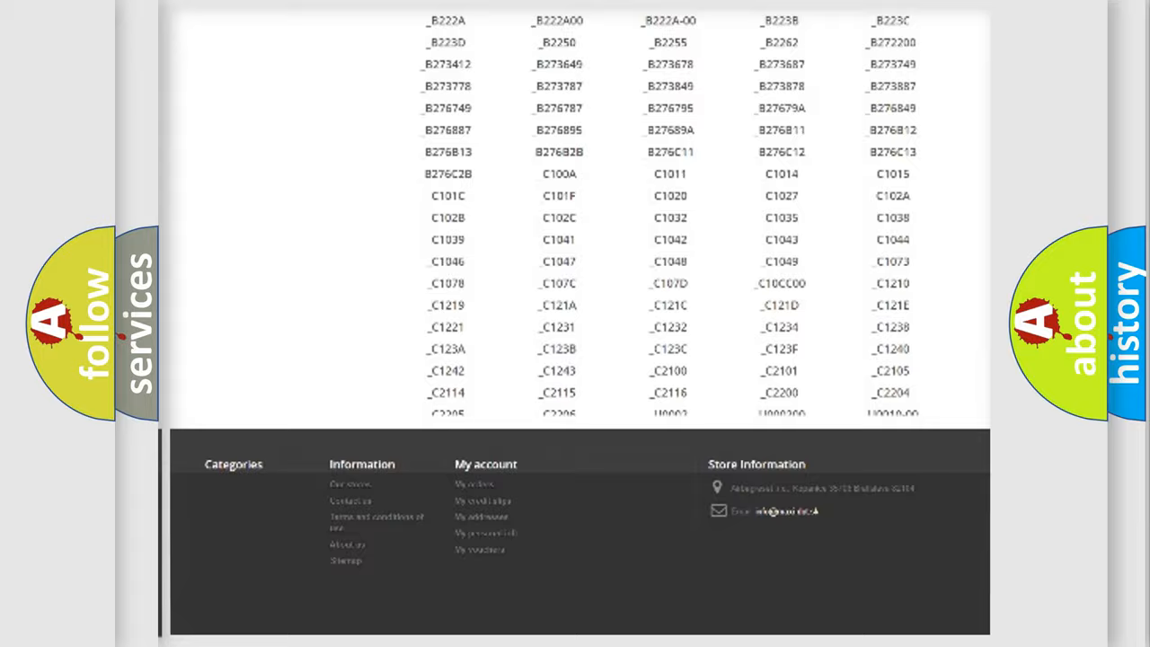